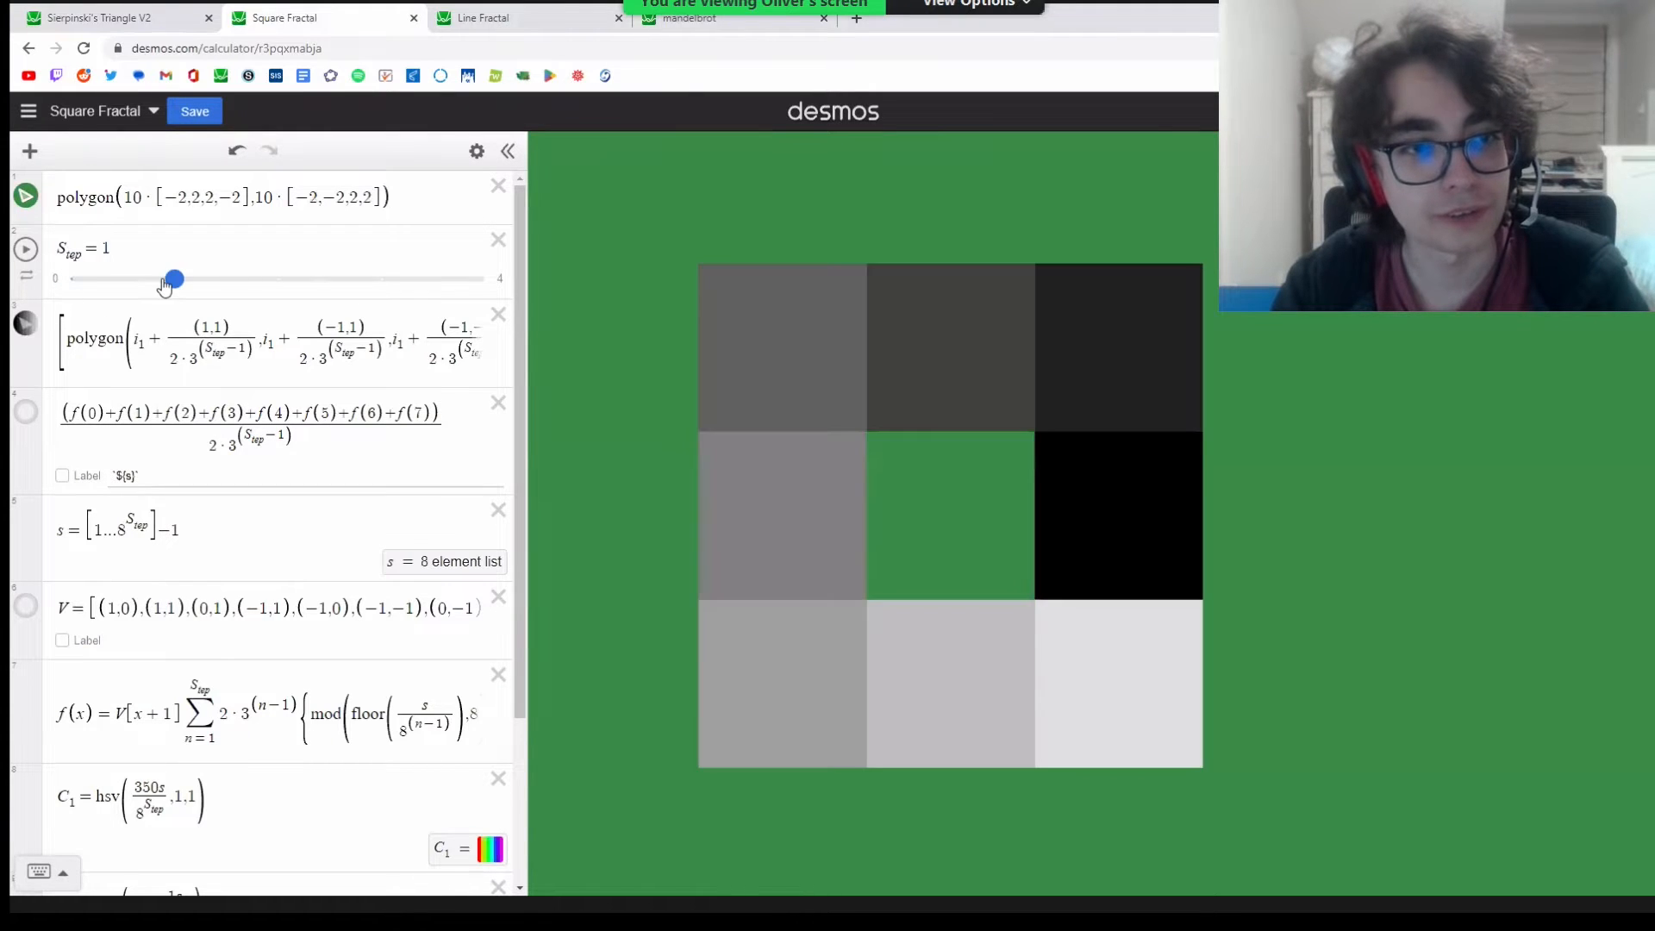
Step: Drag the red point to about (−0.15, 0.664) so its orbit traces near the Mandelbrot top bulb
left_click(697, 17)
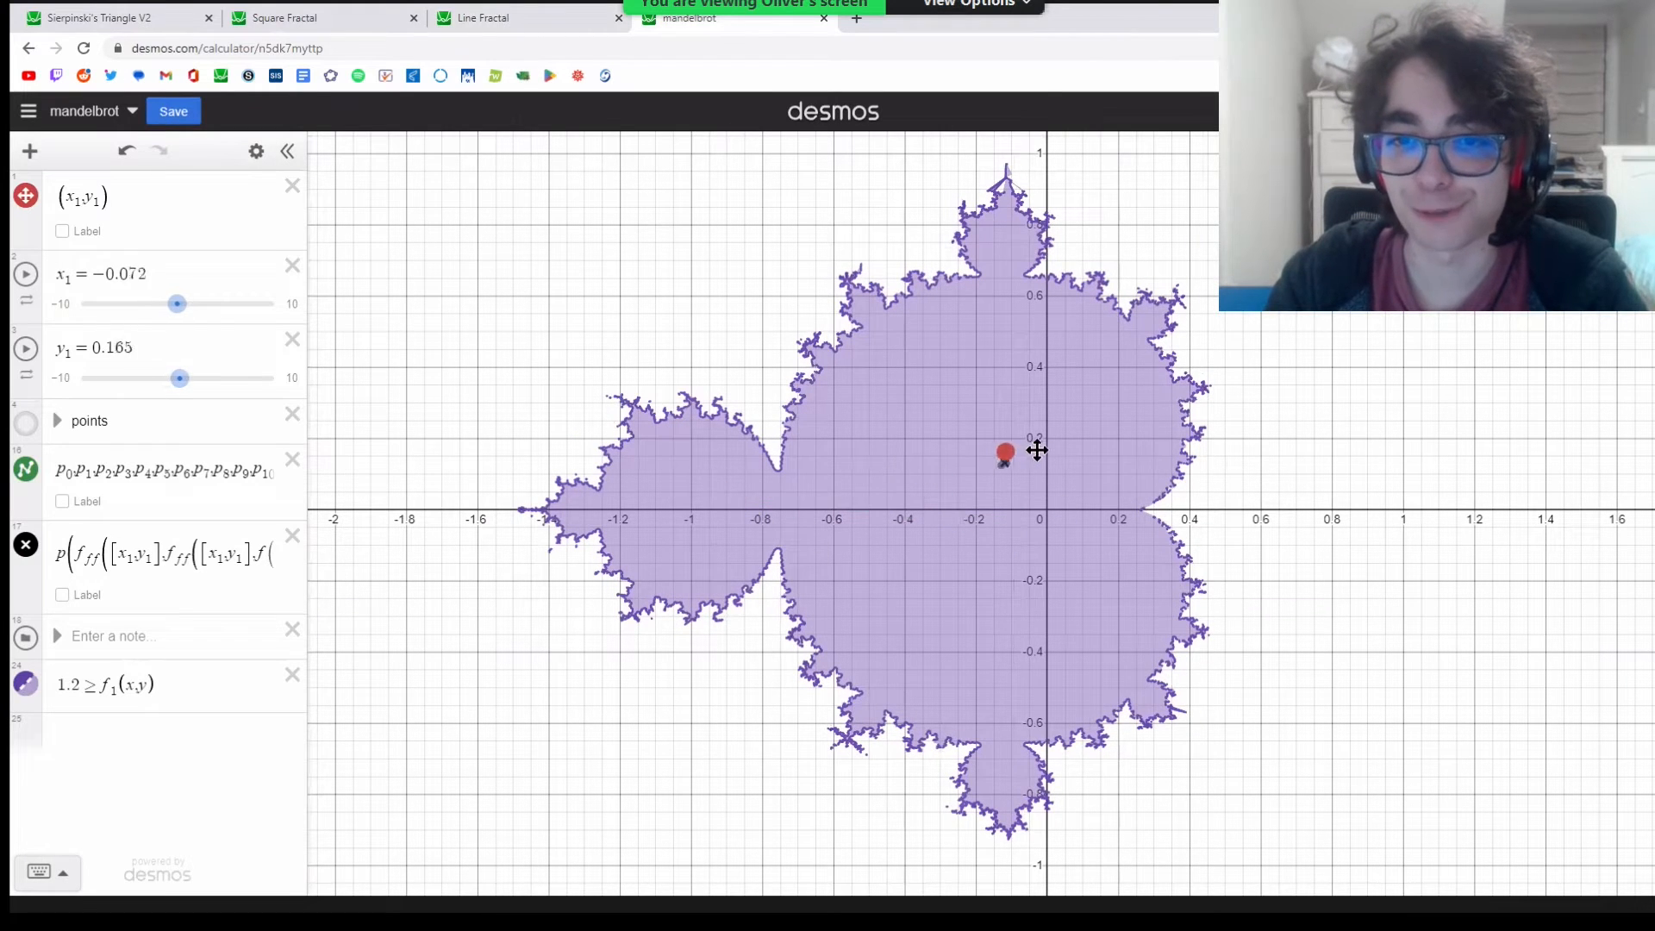
left_click_drag(1003, 454, 993, 274)
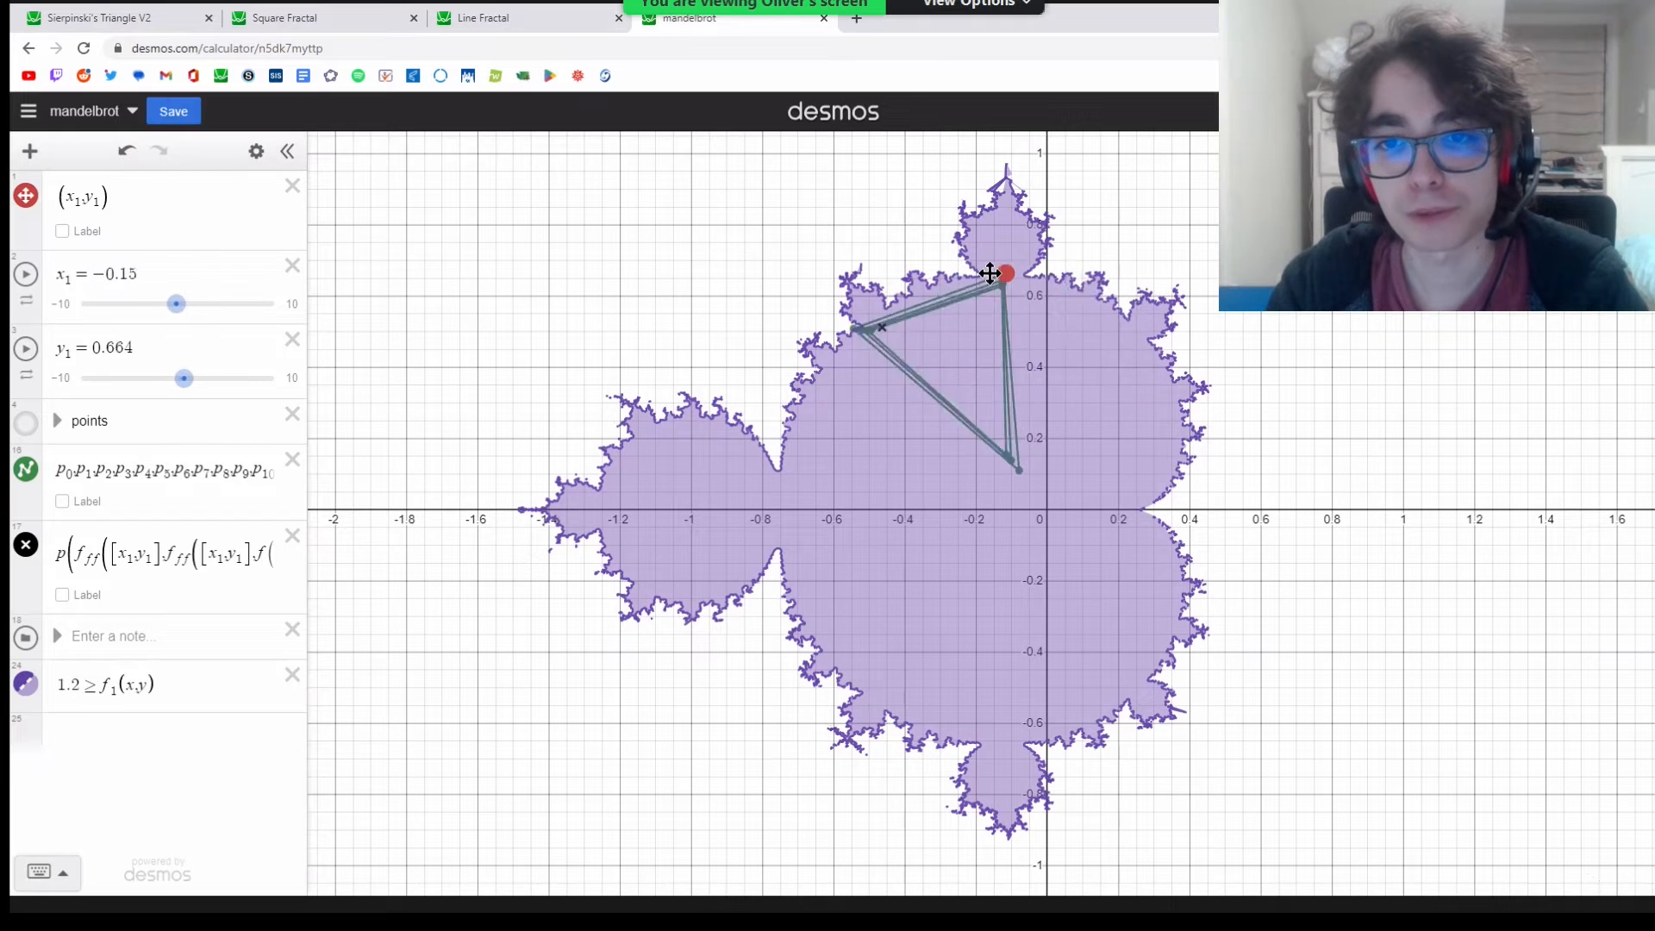